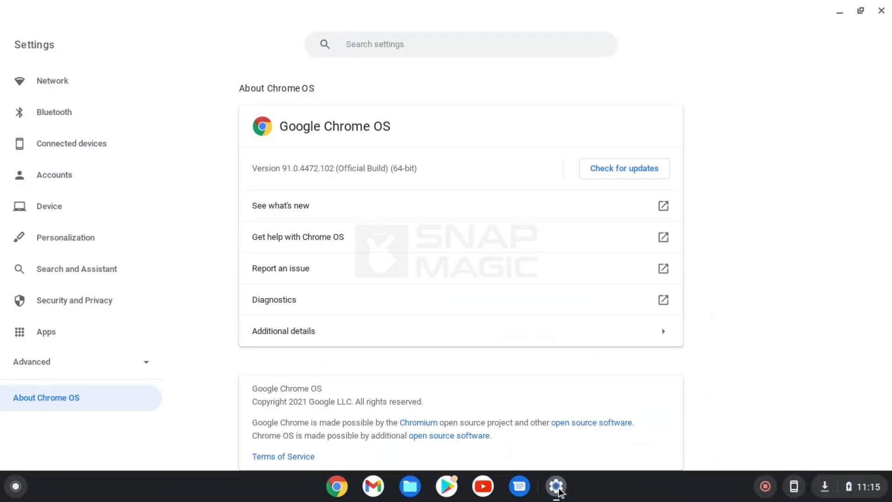
Check for updates on About Chrome OS (91.0.4472.102 up to date), then start a new browser window
click(625, 168)
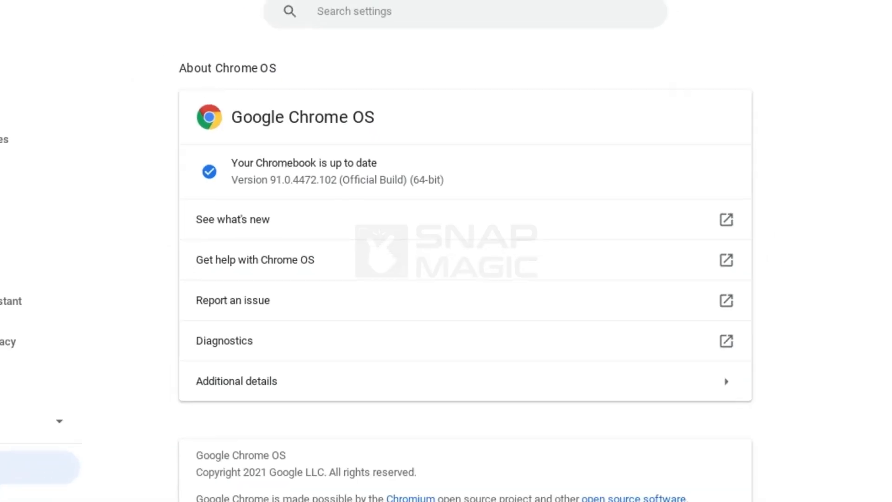
click(337, 485)
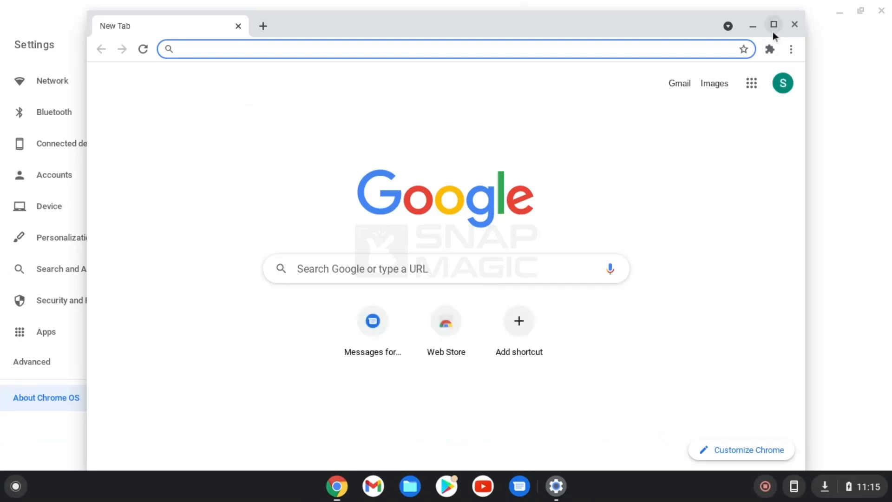
Search 'brunch release github' and download brunch_r93_stable_20211002.tar.gz from the sebanc/brunch releases page
text(brunch release github)
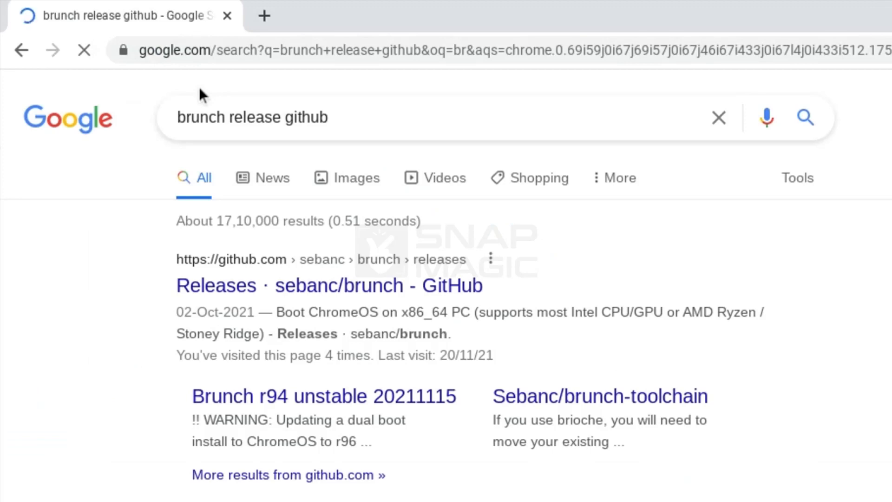
scroll(down, 3)
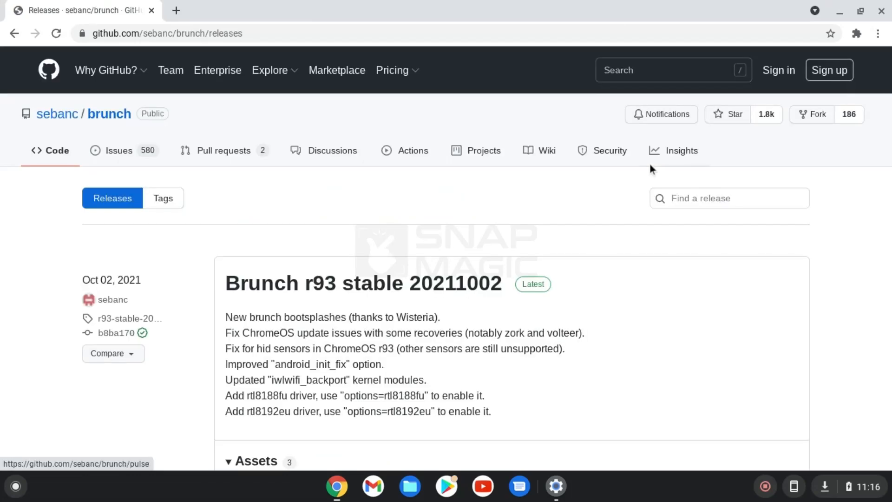
scroll(down, 3)
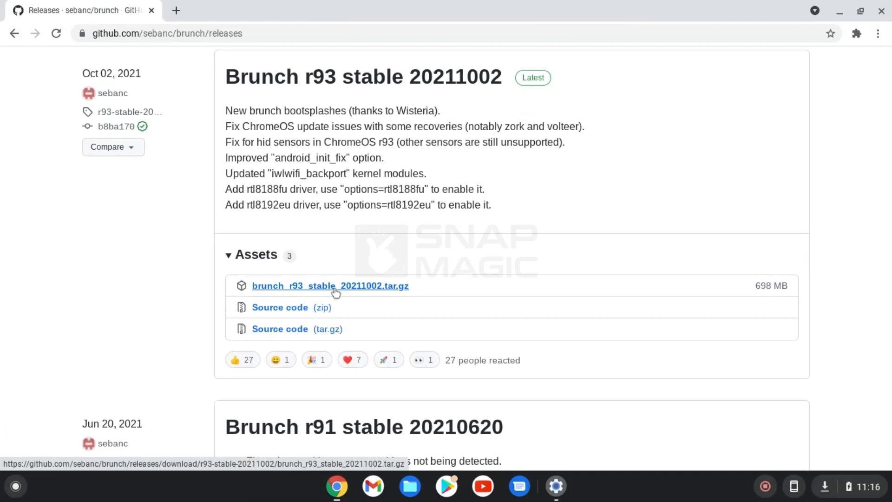
click(330, 286)
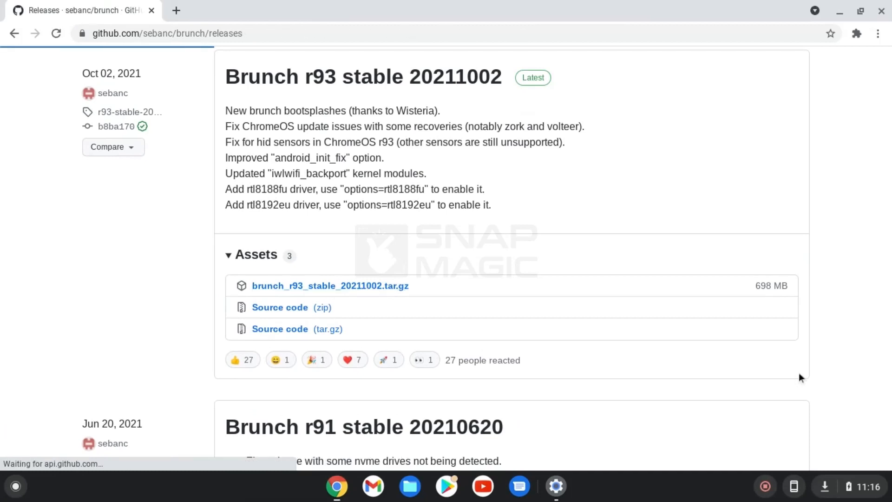
click(331, 285)
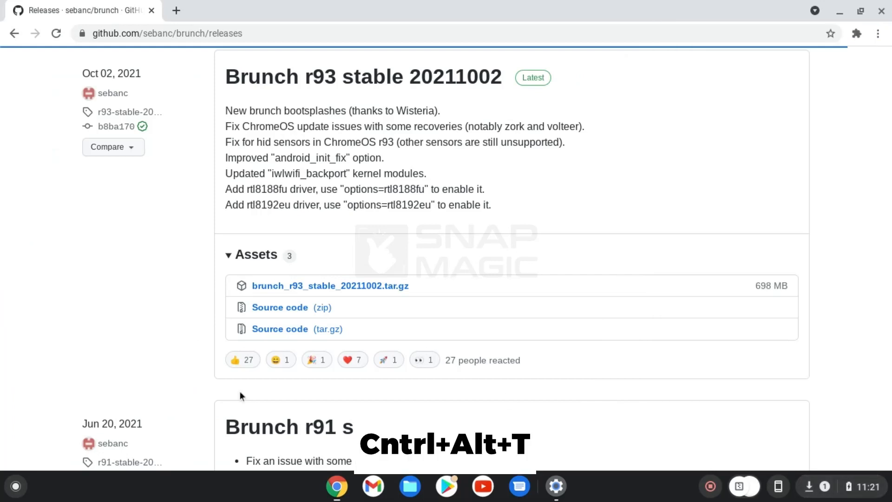
mouse_move(144, 345)
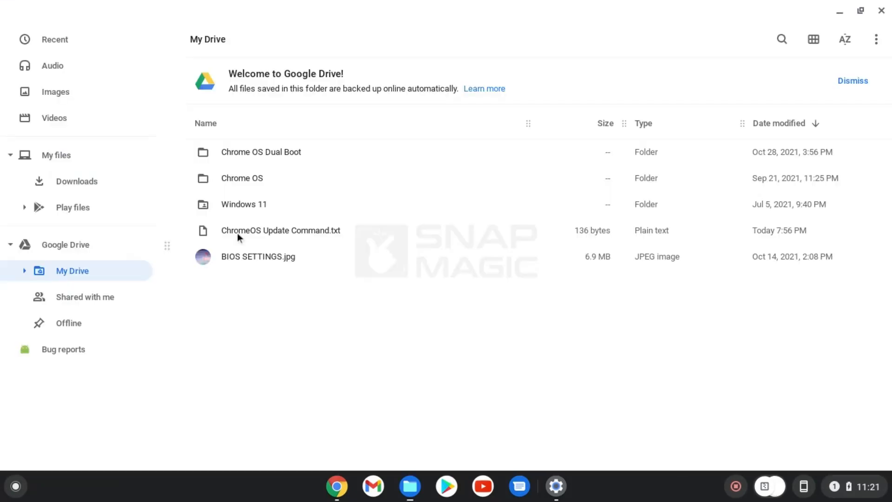
Open ChromeOS Update Command.txt from My Drive and move its window aside to reveal crosh
double_click(281, 231)
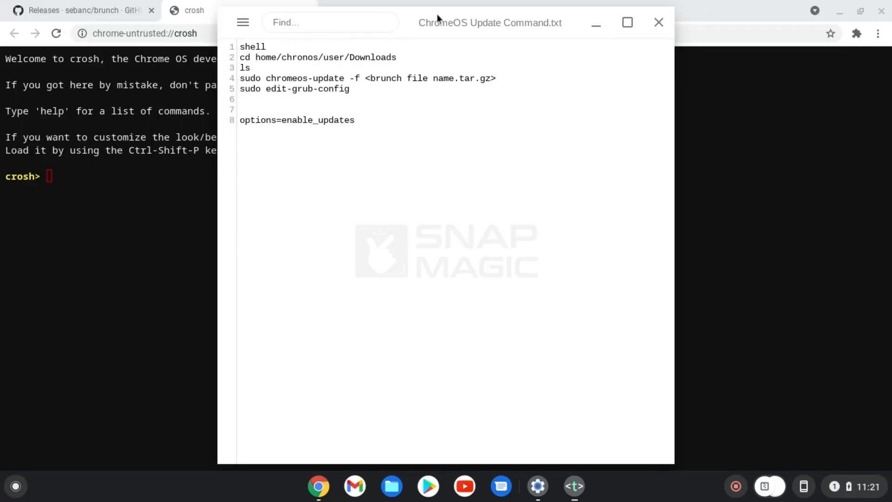
drag(490, 22, 726, 30)
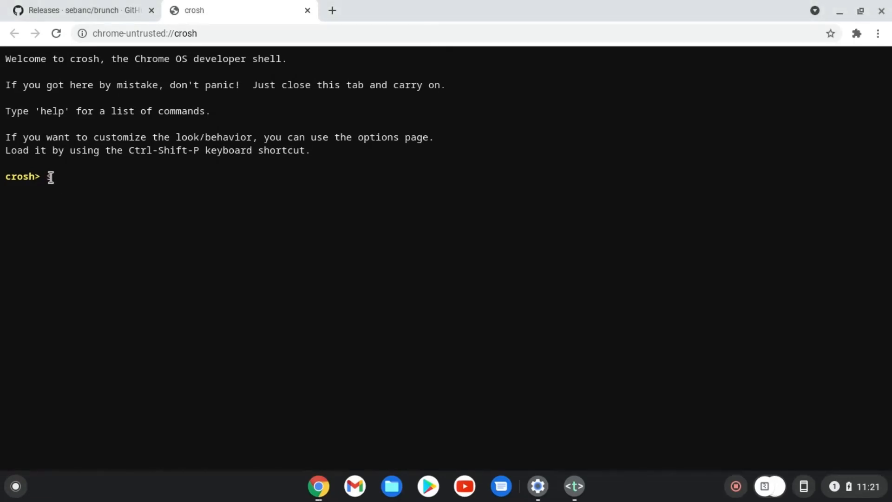
Enter the shell, go to home/chronos/user/Downloads and list the files showing the brunch archive
text(shell)
text(cd home/chronos/user/Downloads)
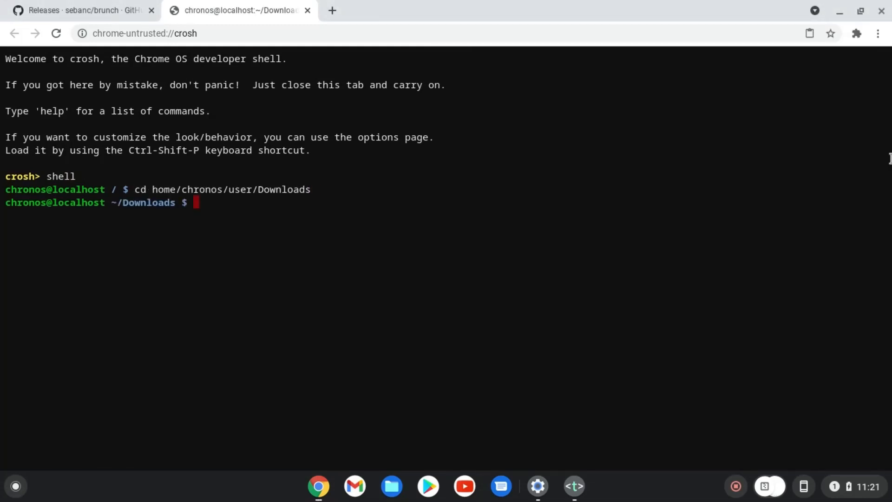
text(ls)
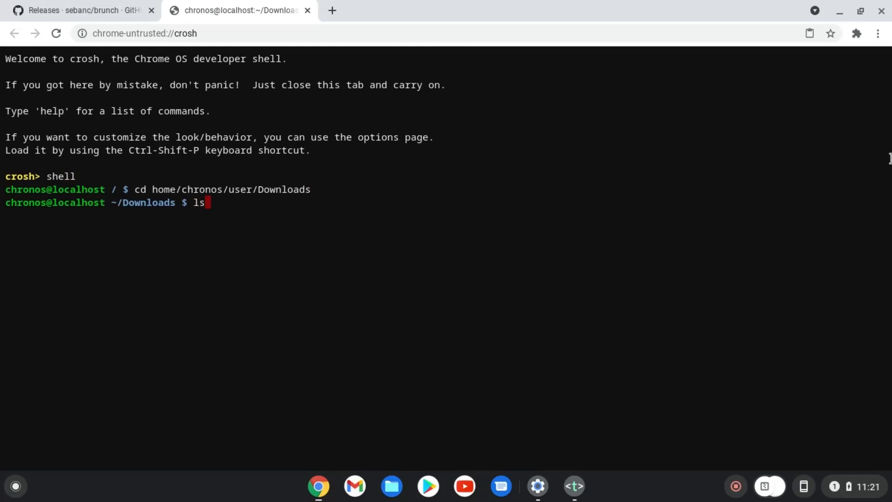
key(Enter)
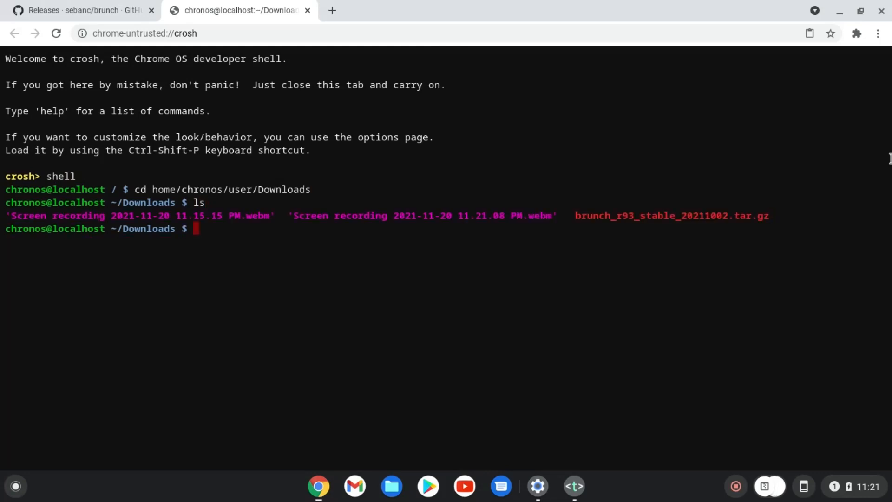
mouse_move(596, 487)
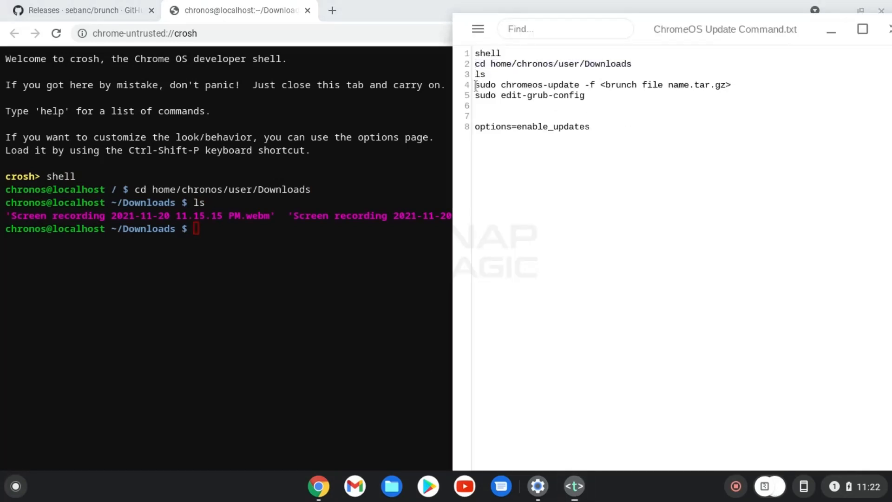
Run 'sudo chromeos-update -f brunch_r93_stable_20211002.tar.gz' until it reports Brunch updated
drag(476, 85, 596, 84)
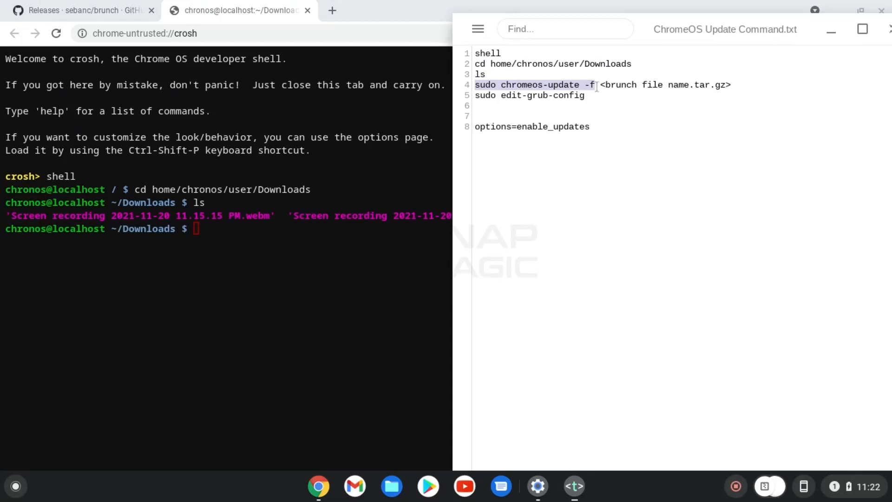
right_click(593, 85)
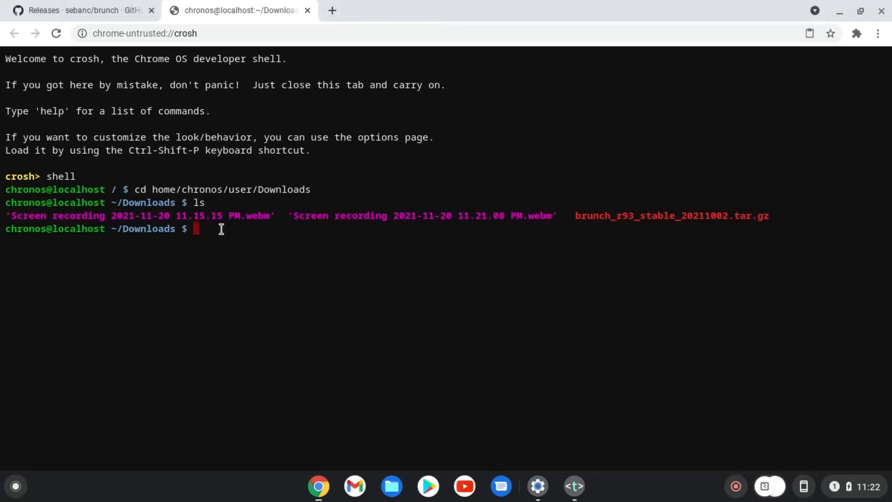
text(sudo chromeos-update -f)
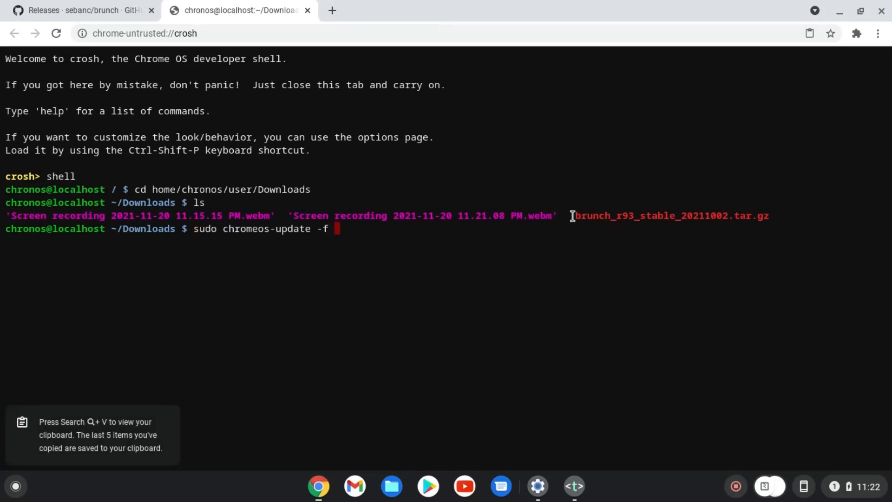
double_click(671, 216)
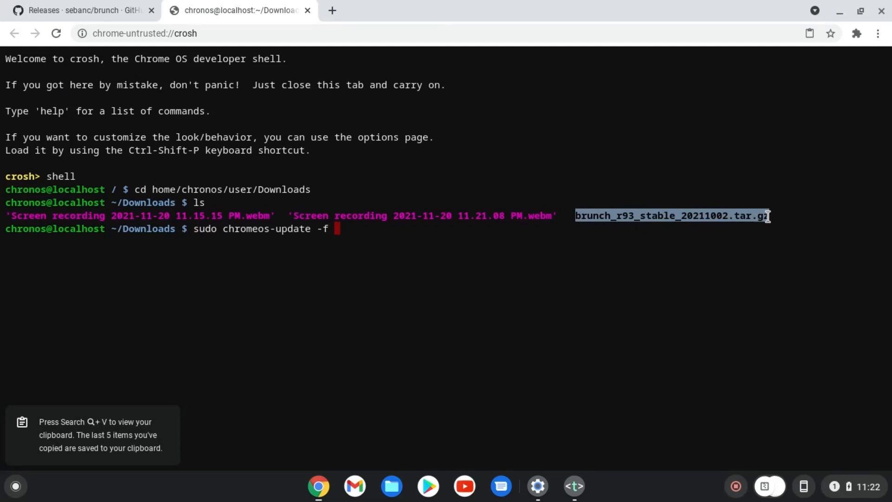
mouse_move(381, 233)
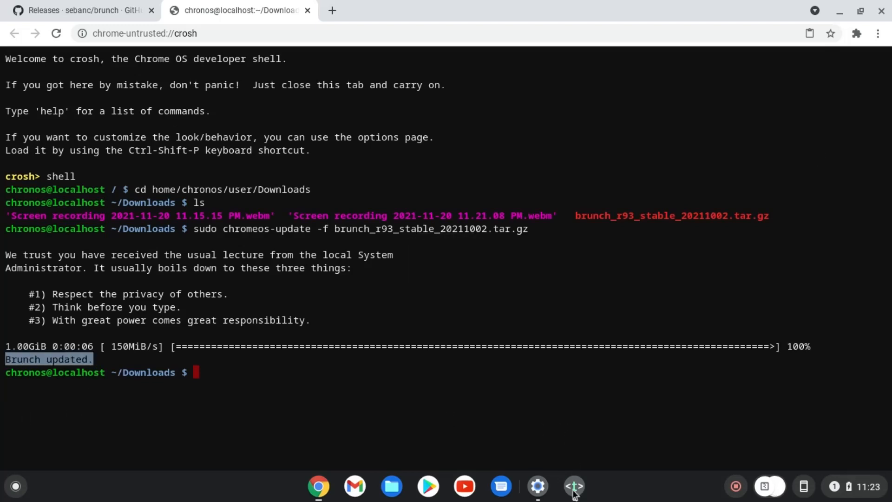
click(573, 485)
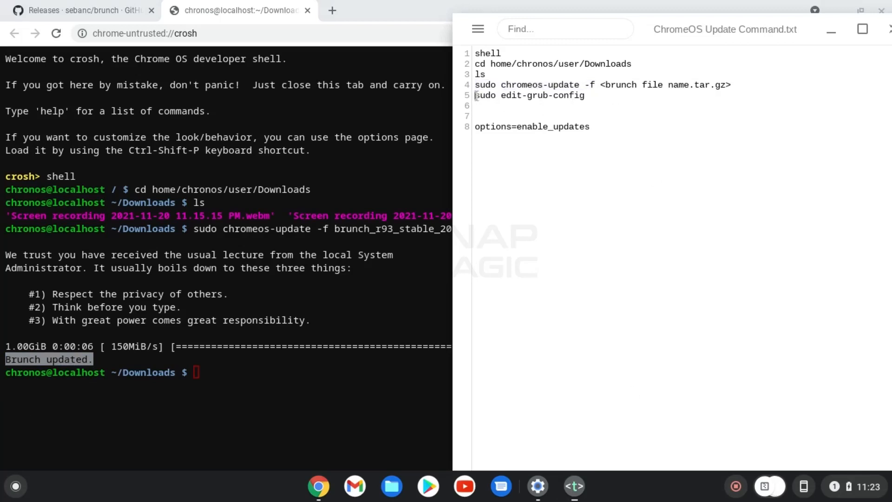
Run the copied 'sudo edit-grub-config' command so grub.cfg opens in nano
right_click(538, 95)
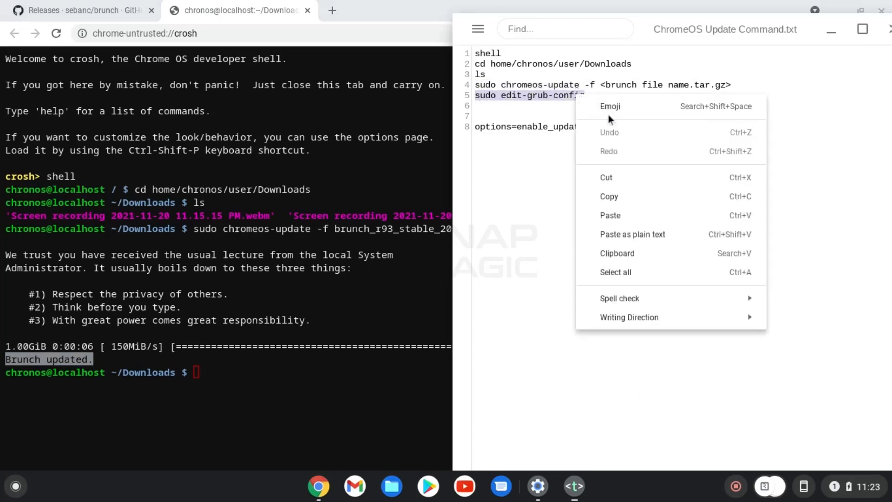
click(202, 383)
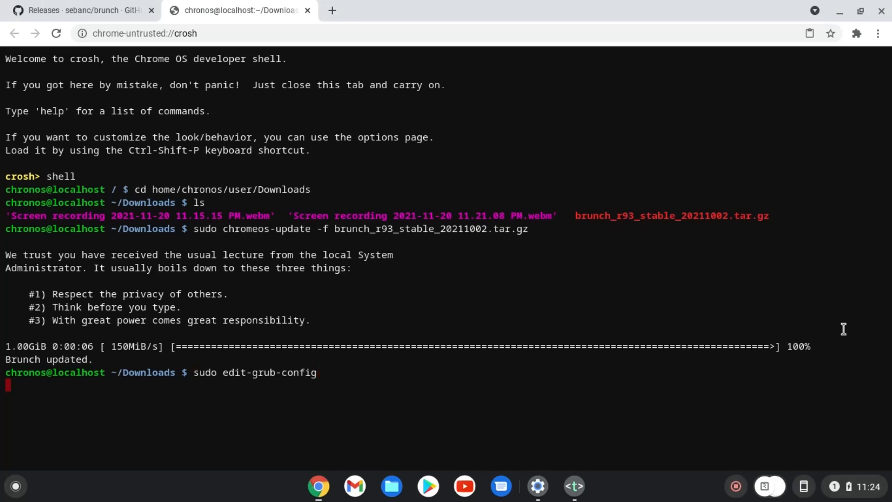
key(Enter)
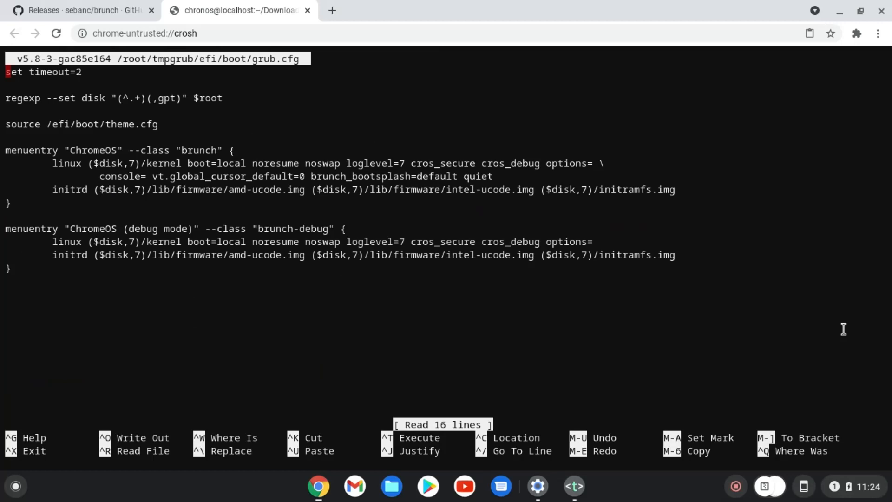
mouse_move(582, 494)
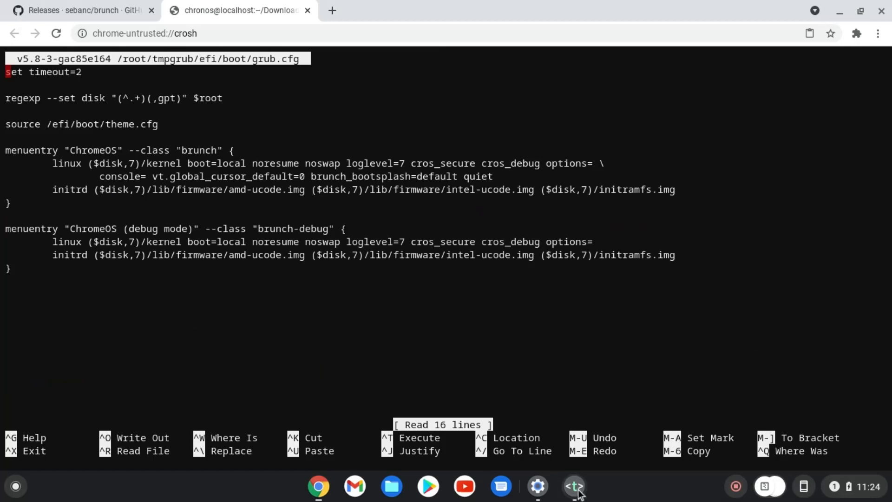
click(572, 486)
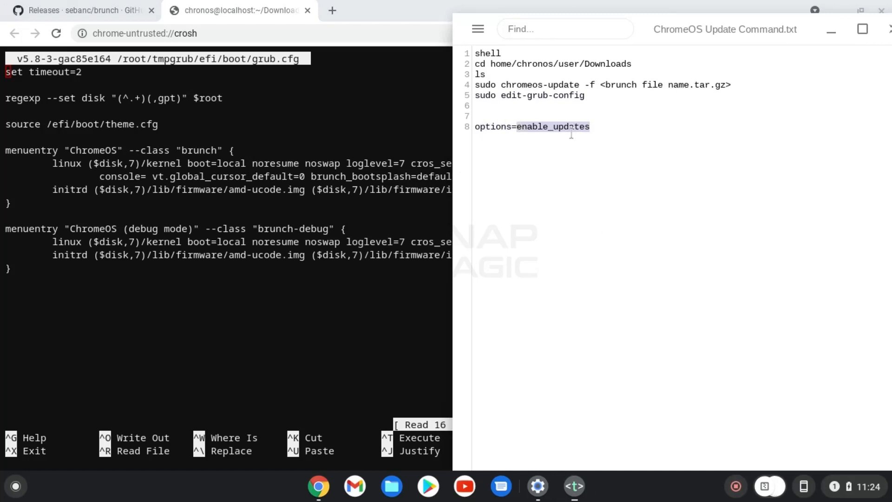
Paste enable_updates after options= on the first ChromeOS entry, save grub.cfg and exit nano
right_click(568, 127)
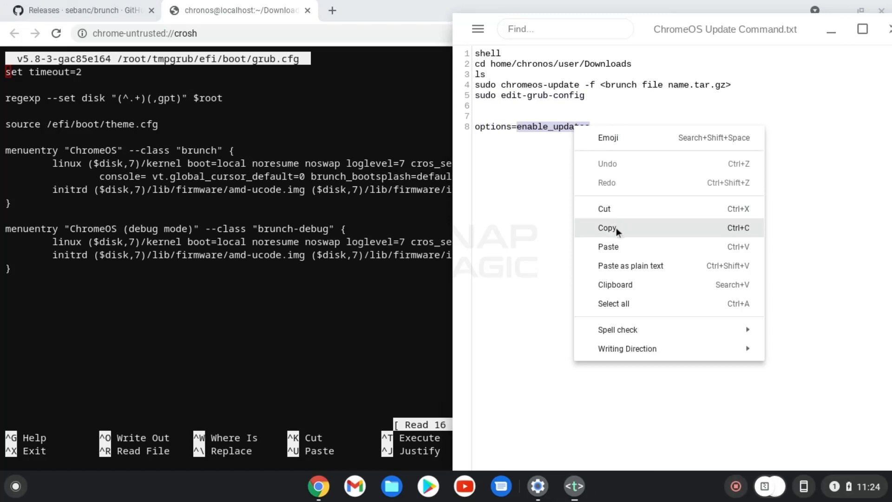
click(605, 228)
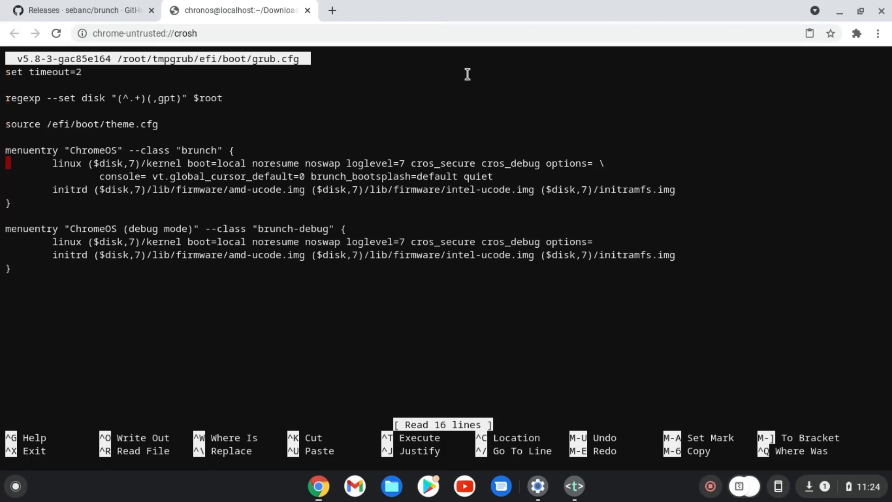
mouse_move(573, 163)
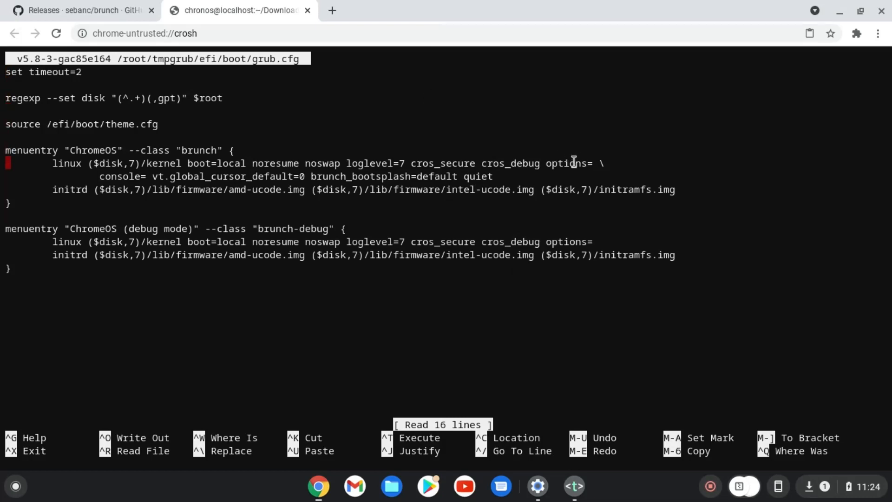
mouse_move(593, 159)
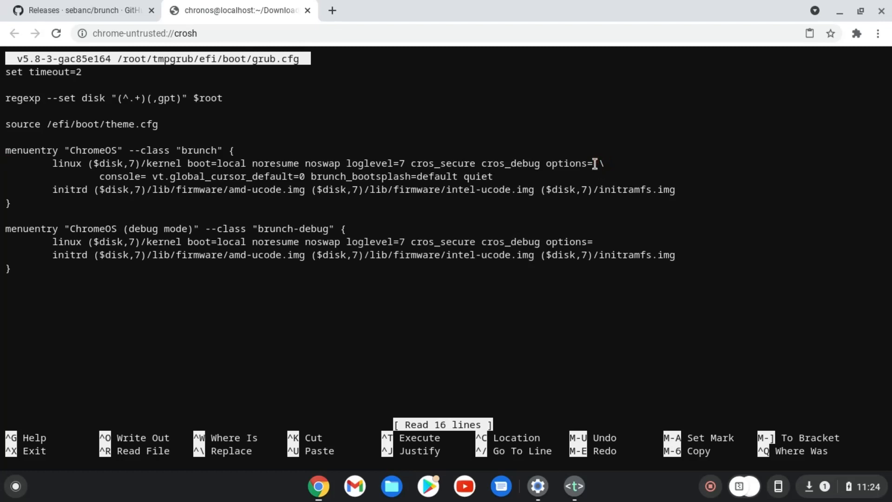
text(enable_updates)
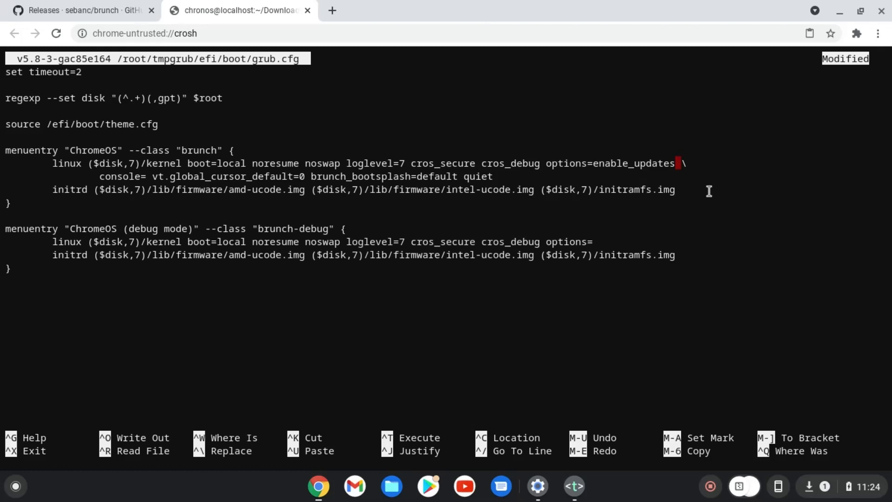
mouse_move(828, 181)
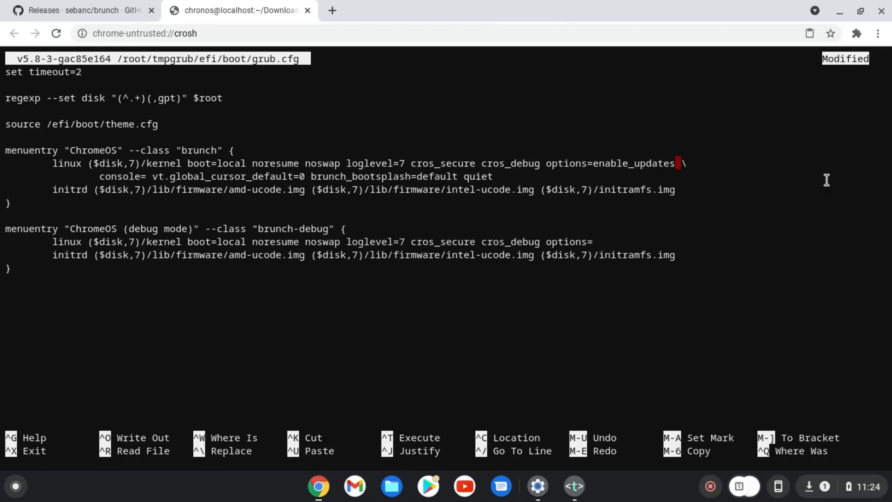
key(Ctrl+o)
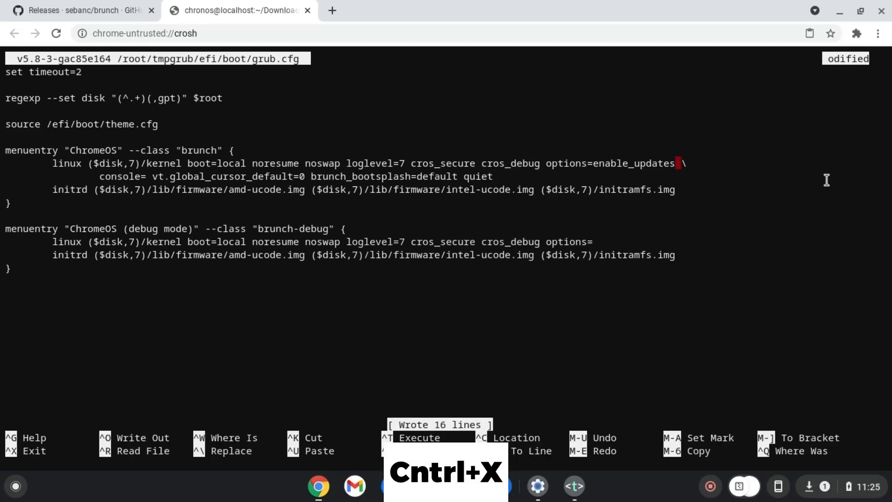
key(Ctrl+X)
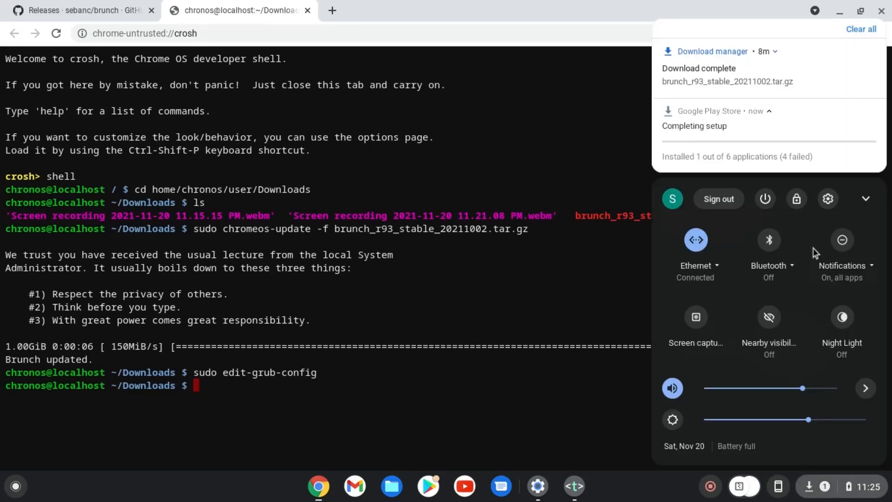
mouse_move(766, 199)
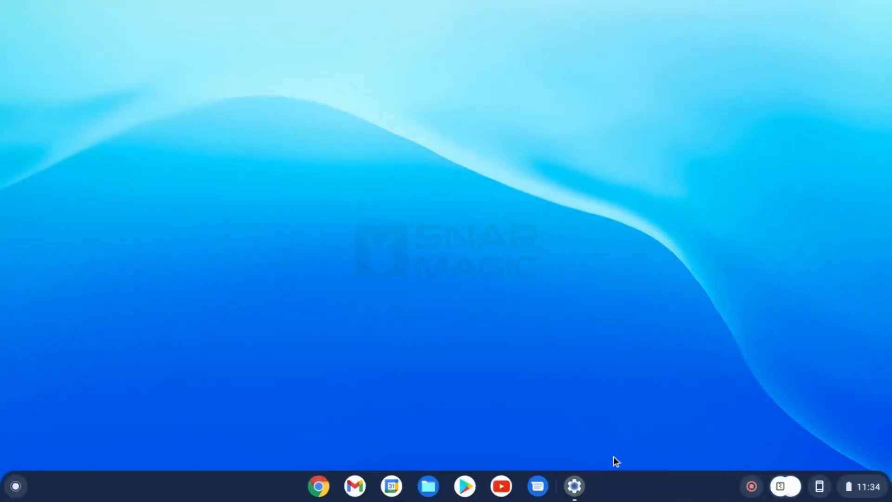
Check for updates in About Chrome OS, restart, and verify version 94.0.4606.114
click(575, 486)
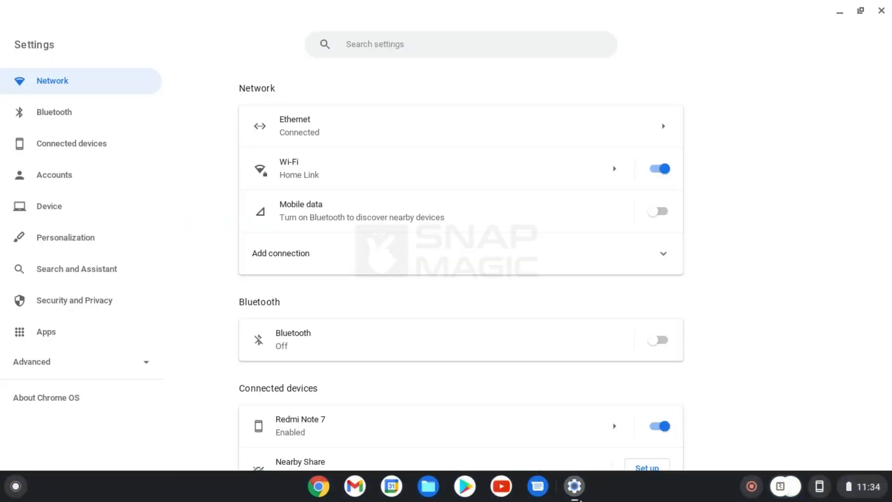
click(46, 398)
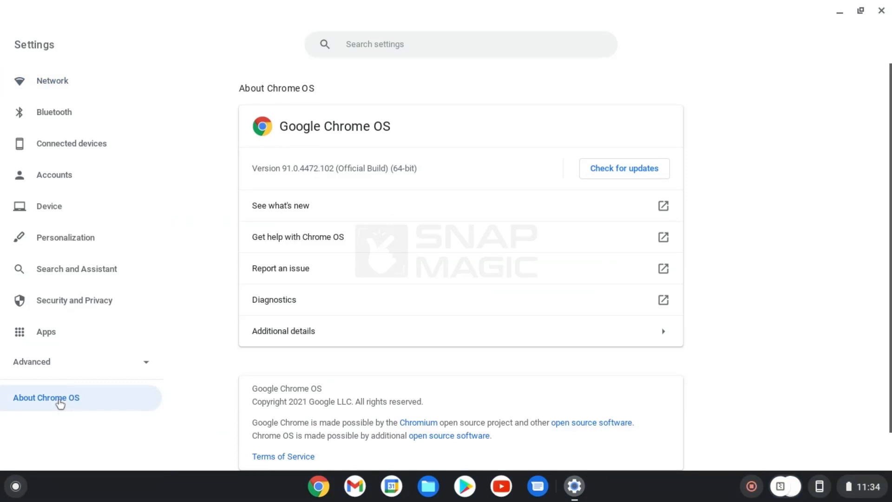
click(624, 168)
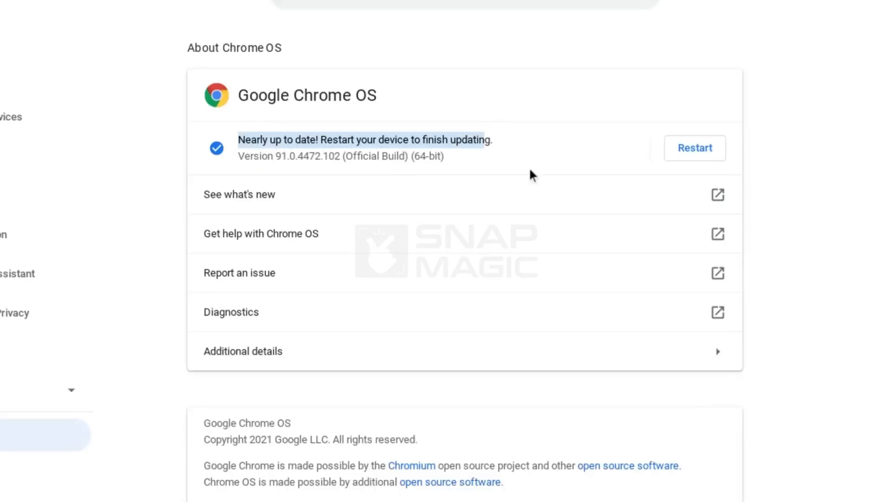
mouse_move(712, 150)
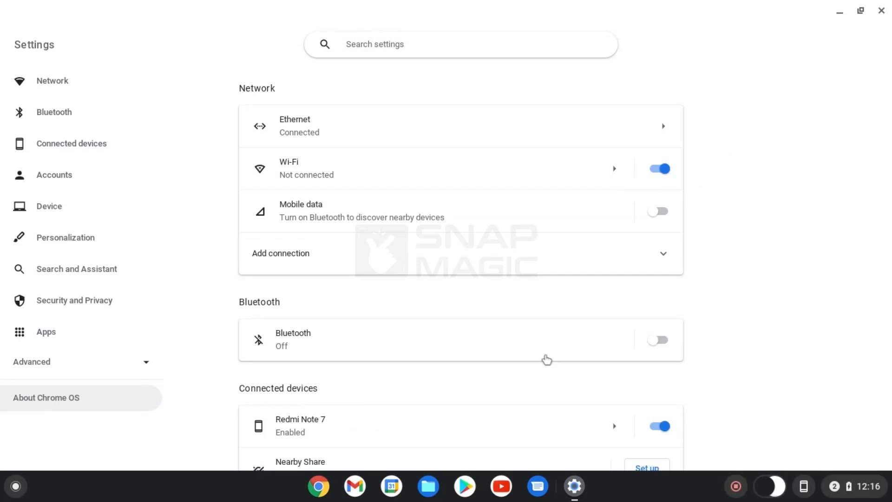
click(46, 398)
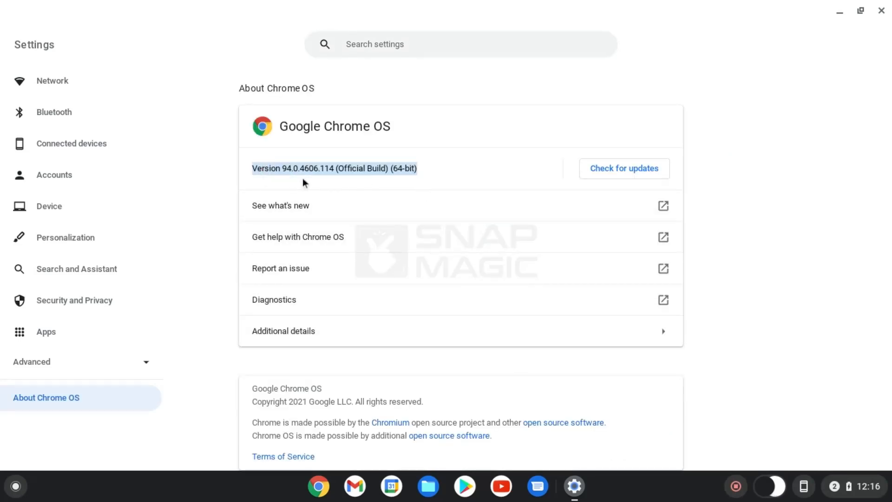
mouse_move(504, 241)
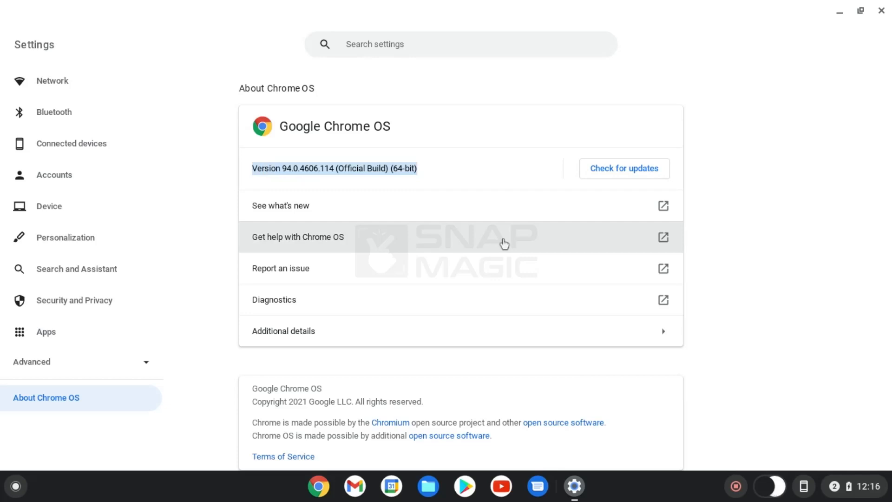
mouse_move(474, 167)
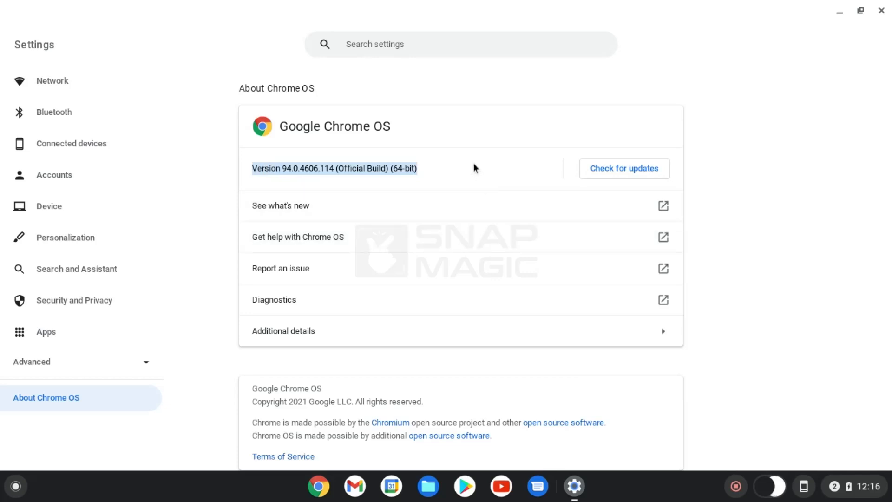